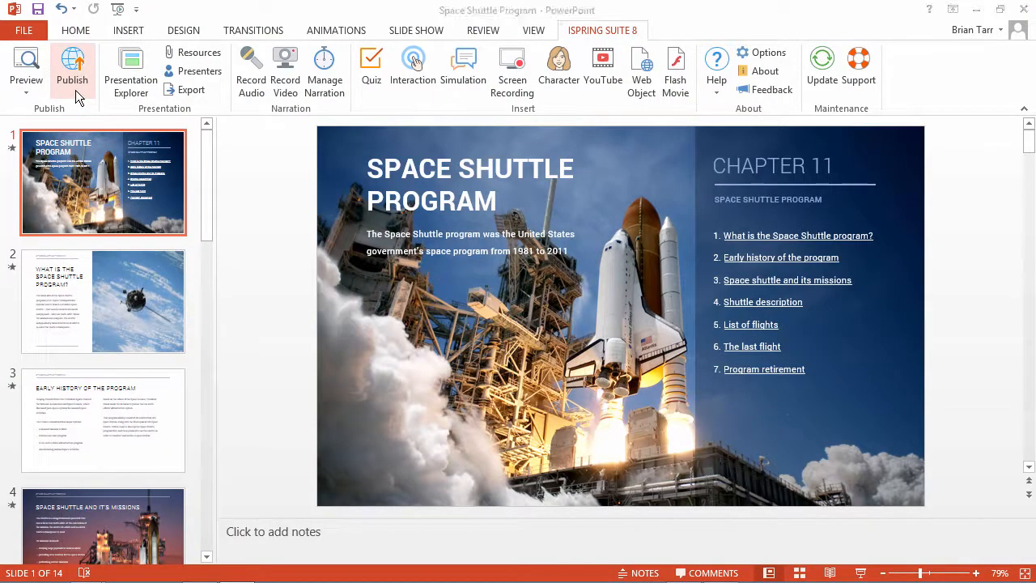
# - Start publishing the Space Shuttle presentation and keep the Universal player as the output type
pyautogui.click(71, 65)
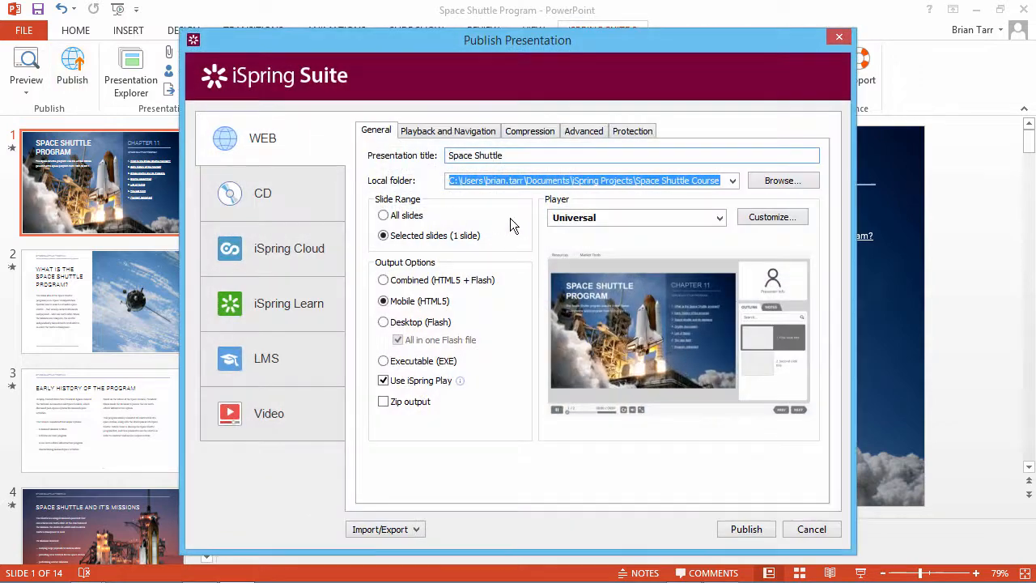
pyautogui.click(717, 217)
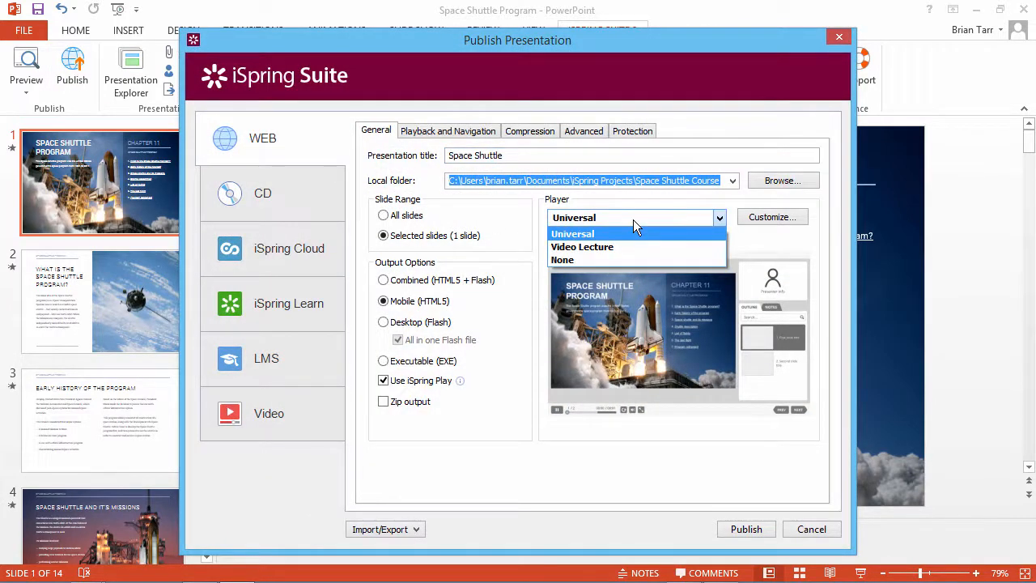
pyautogui.click(572, 233)
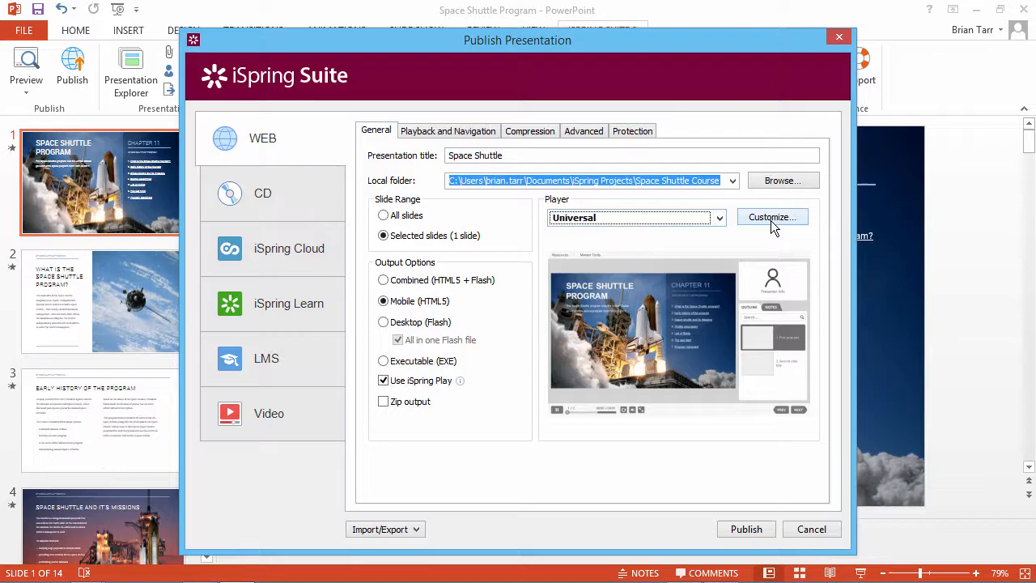
# - Enter the Universal player's customization and bring up its Outline settings
pyautogui.click(770, 217)
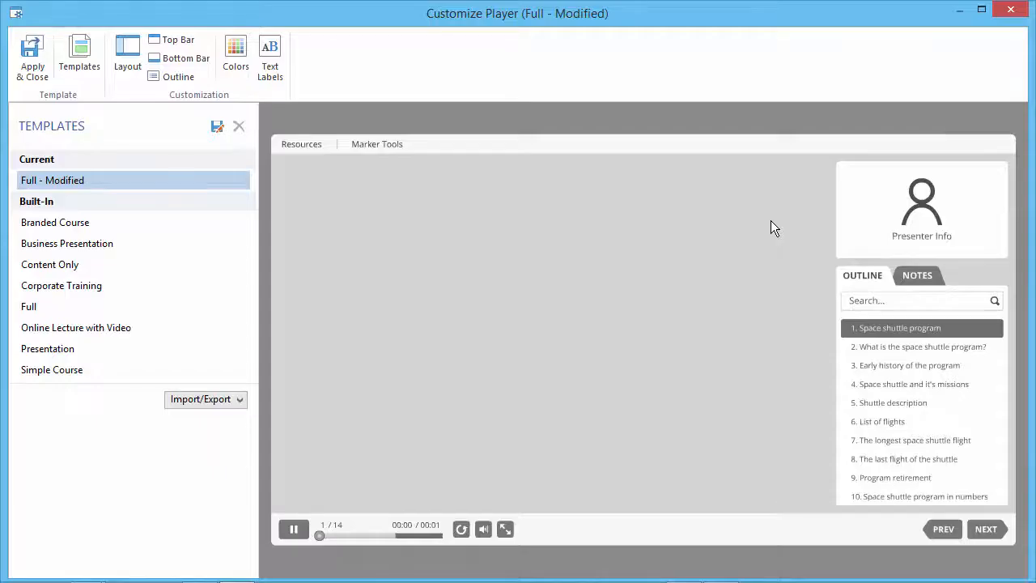
pyautogui.click(79, 57)
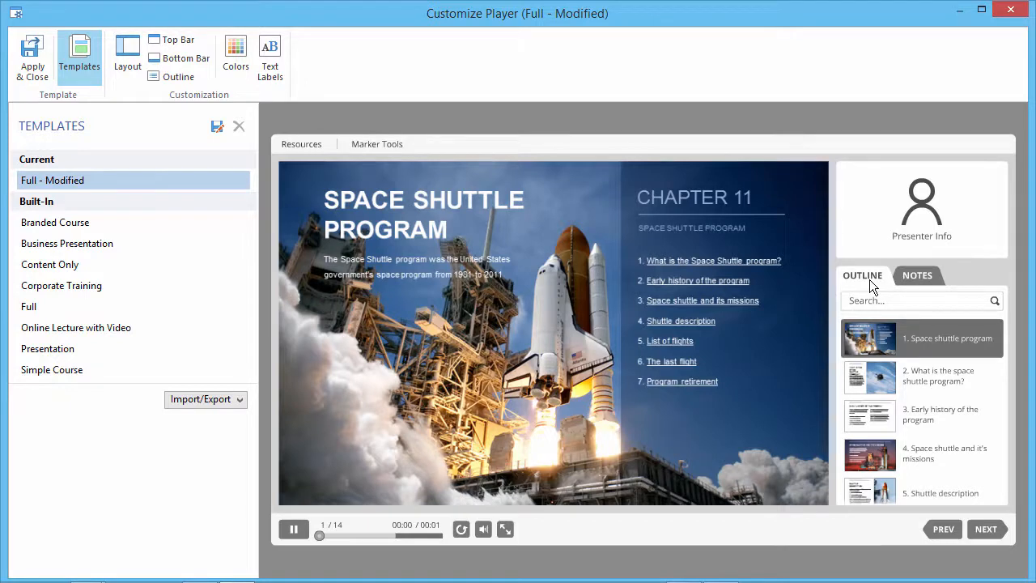
pyautogui.moveTo(178, 76)
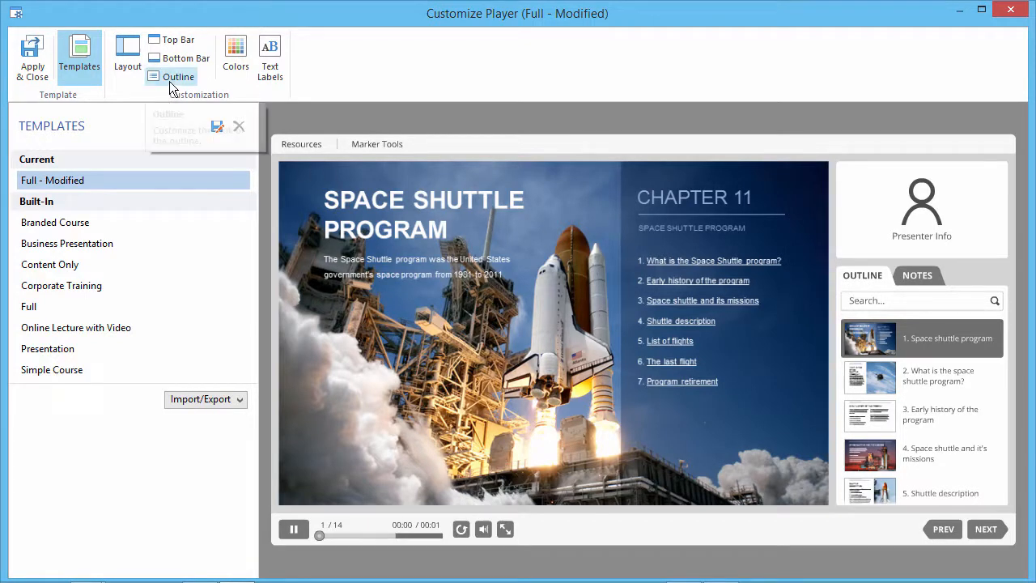
pyautogui.click(178, 76)
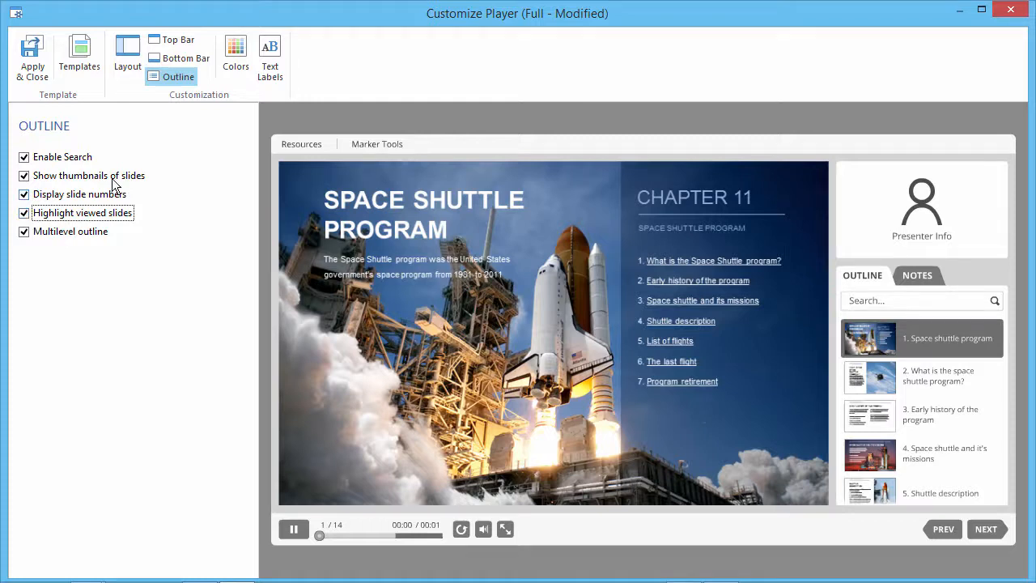
# - In Colors, select Visited item text under Sidebar/Popups and preview slide 3, Early History of the Program
pyautogui.click(236, 57)
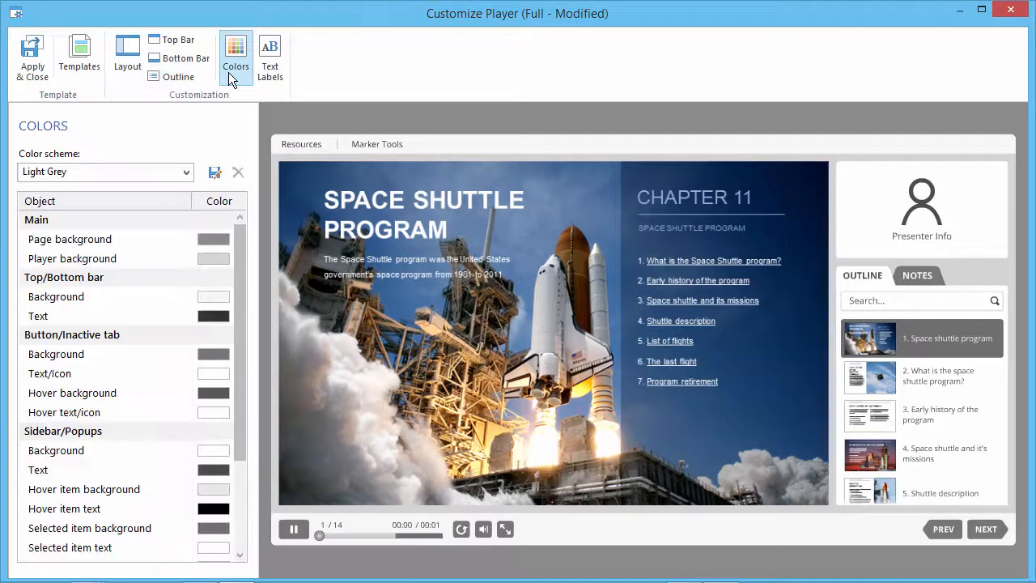
pyautogui.scroll(-3)
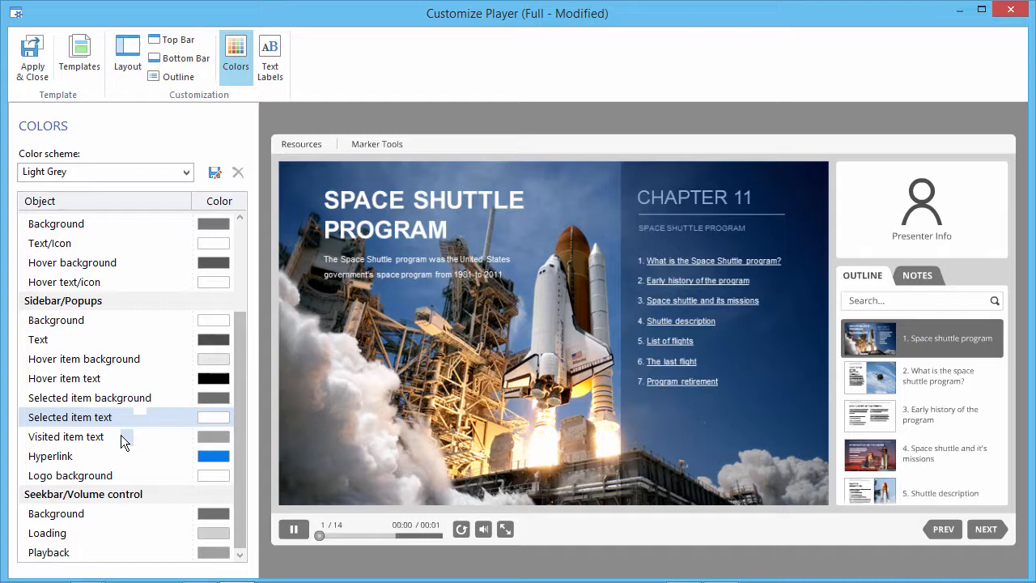
pyautogui.click(65, 437)
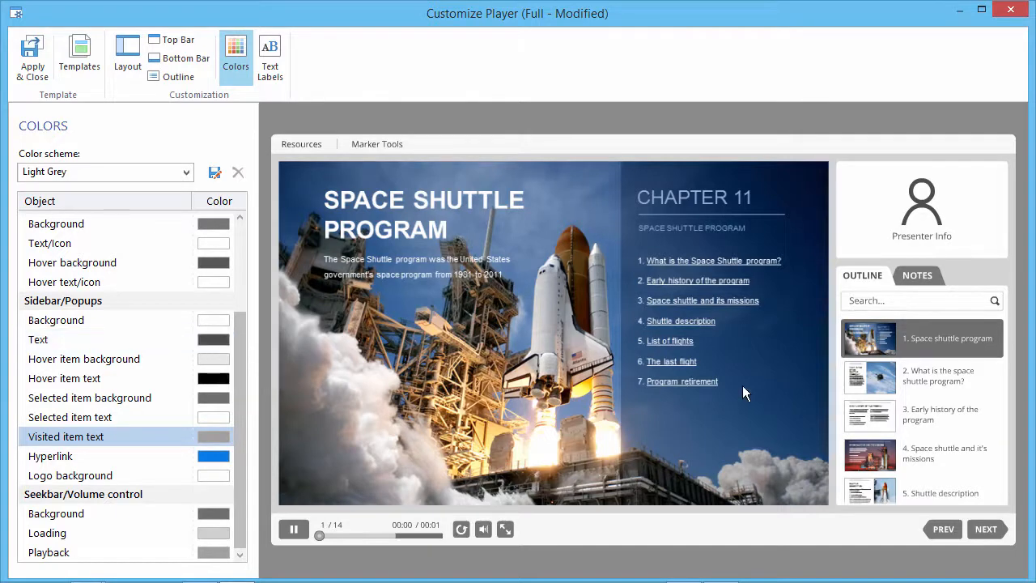
pyautogui.click(938, 415)
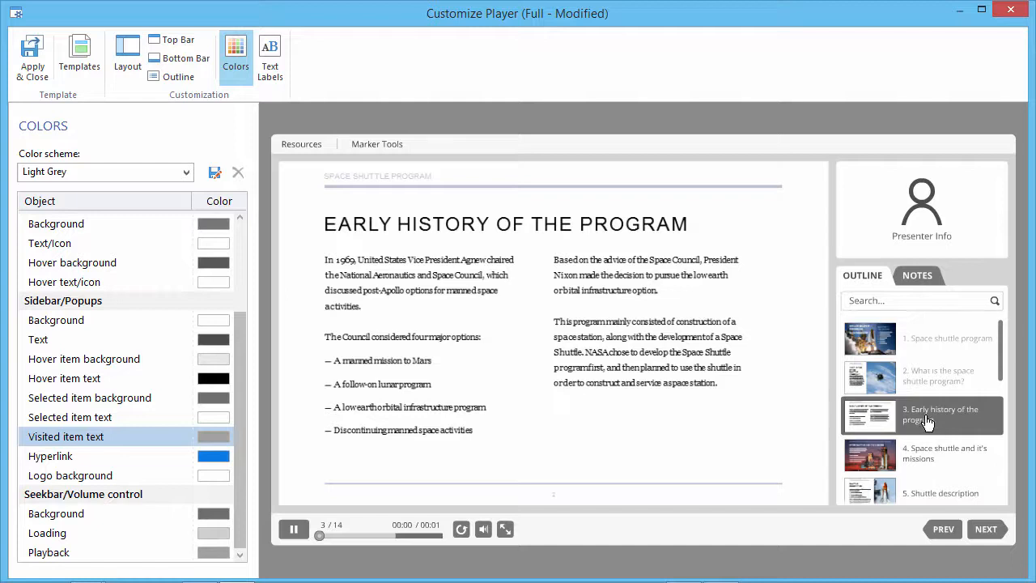
pyautogui.moveTo(961, 376)
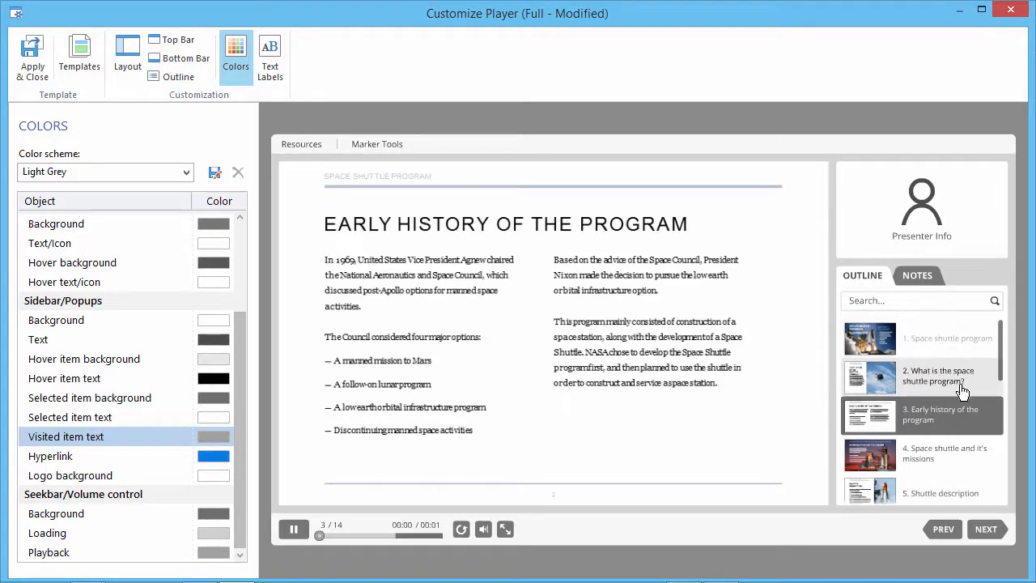
pyautogui.moveTo(958, 421)
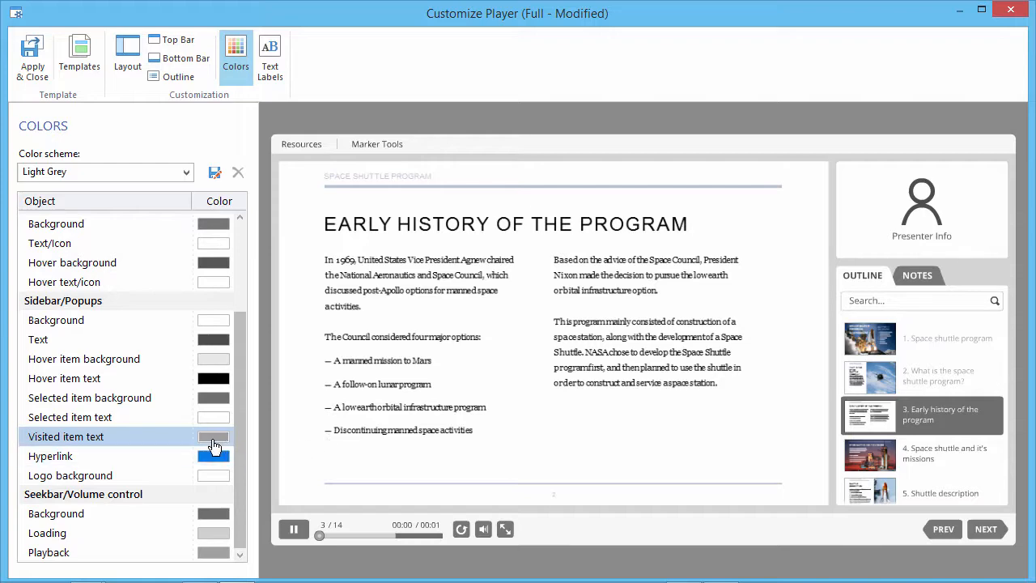
# - Change the Visited item text colour to red so viewed slides list in red
pyautogui.click(213, 436)
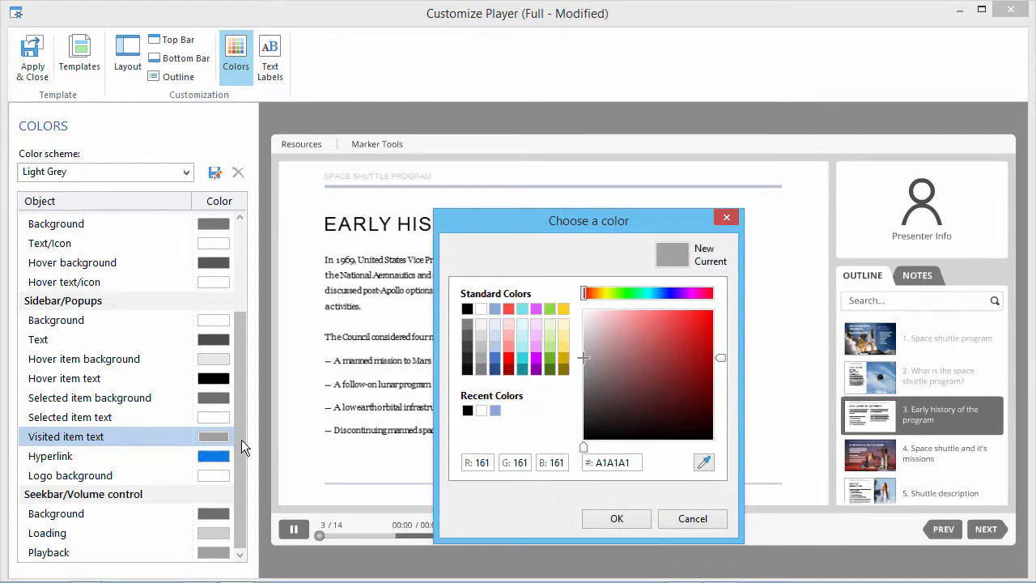
pyautogui.click(508, 360)
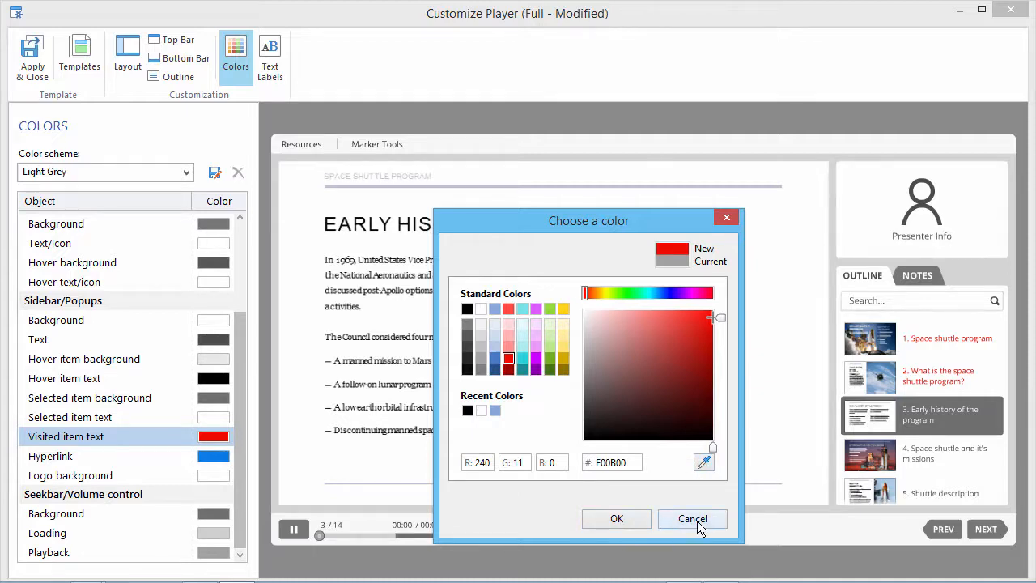
pyautogui.click(693, 518)
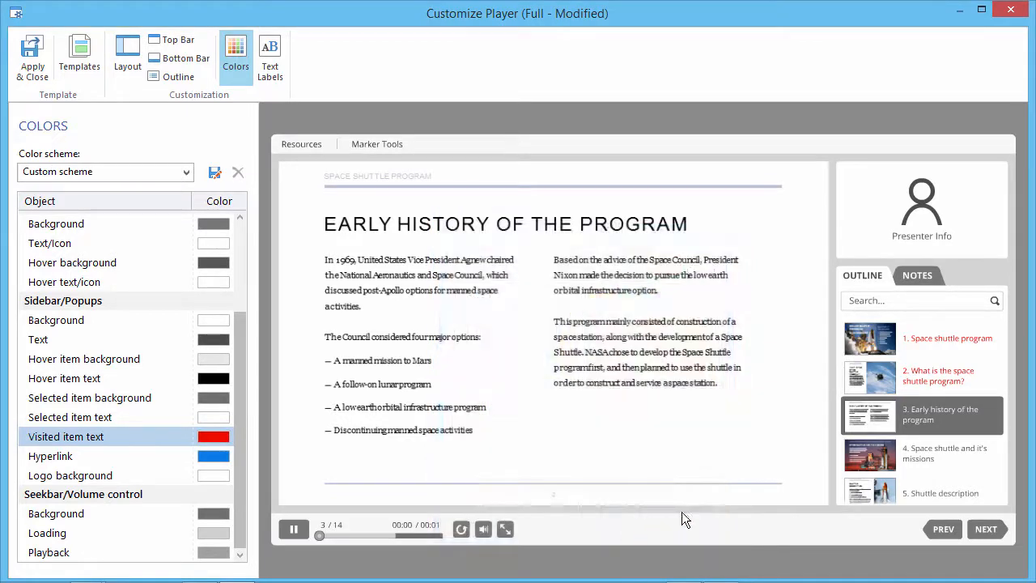
pyautogui.moveTo(942, 350)
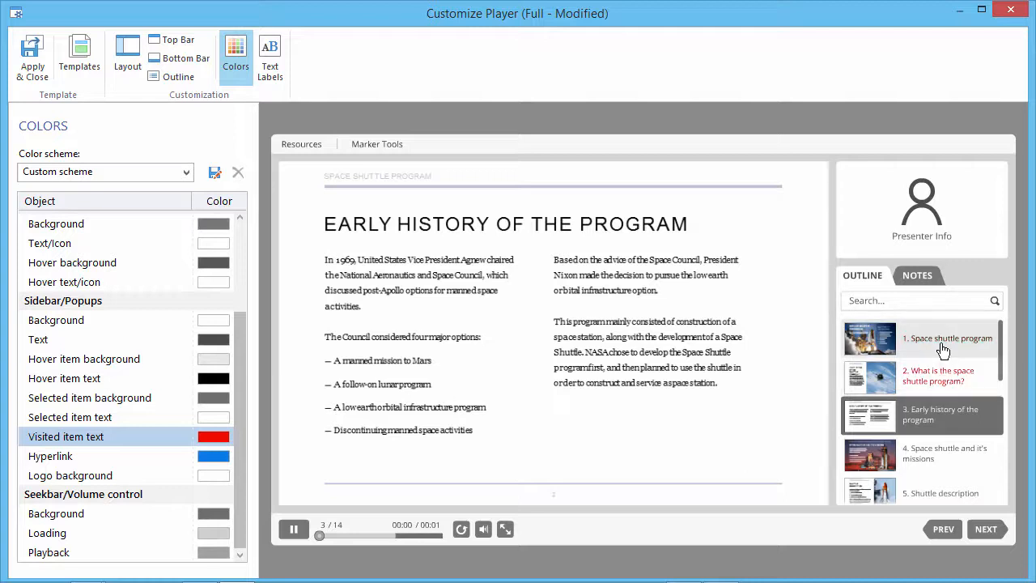
pyautogui.moveTo(937, 420)
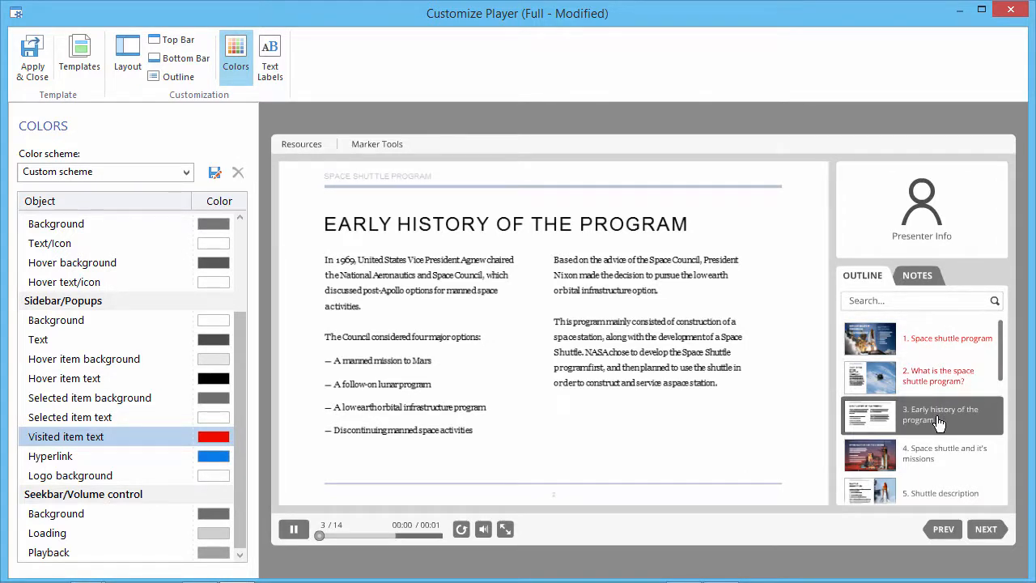
pyautogui.moveTo(45, 89)
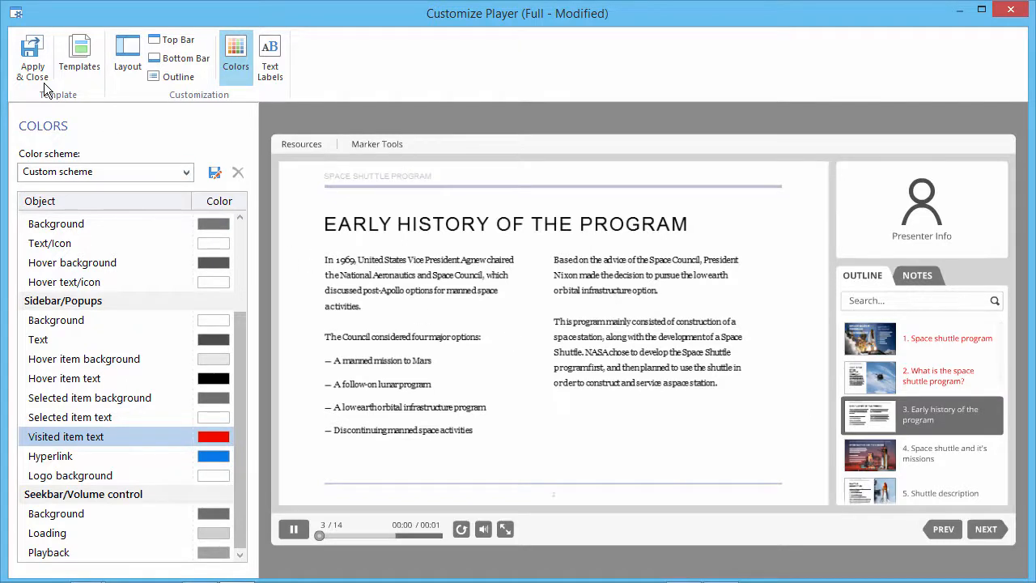
pyautogui.moveTo(32, 56)
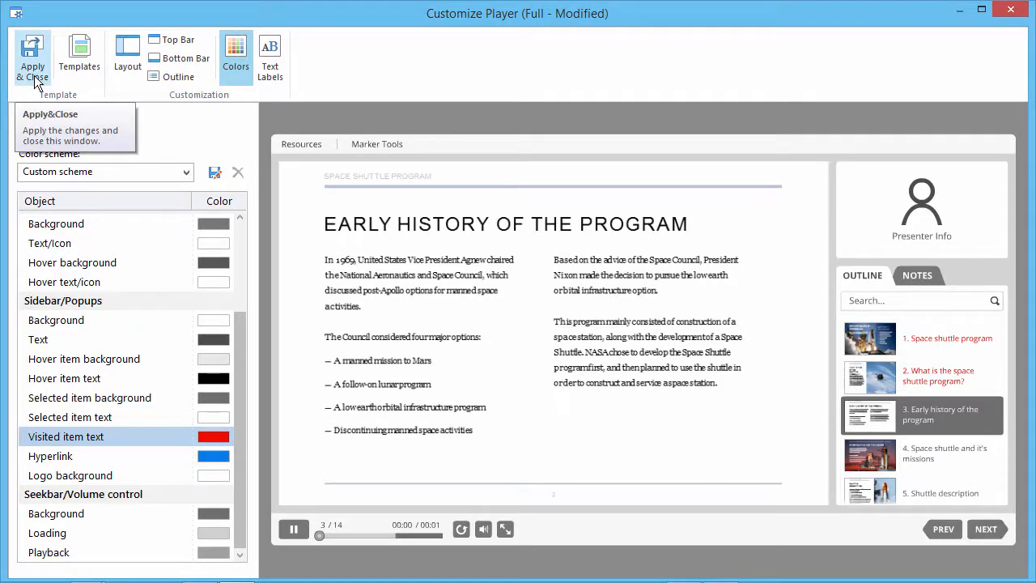